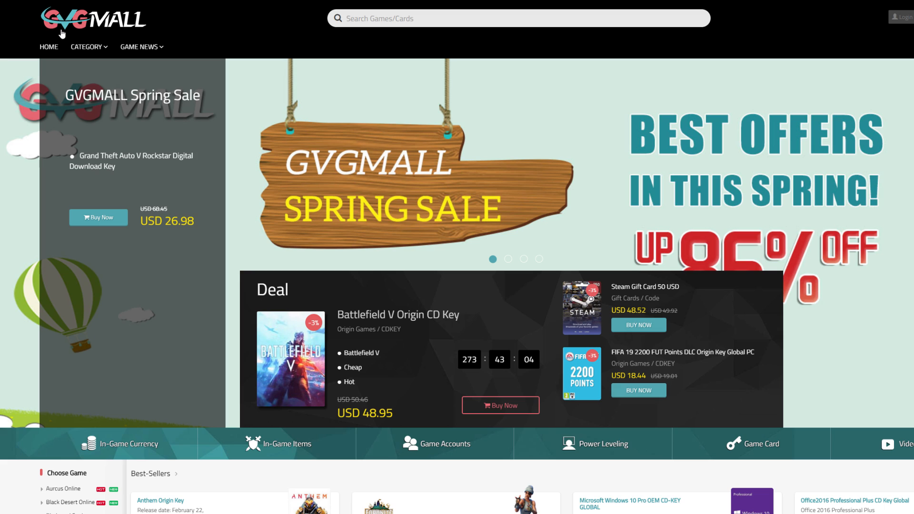
mouse_move(295, 73)
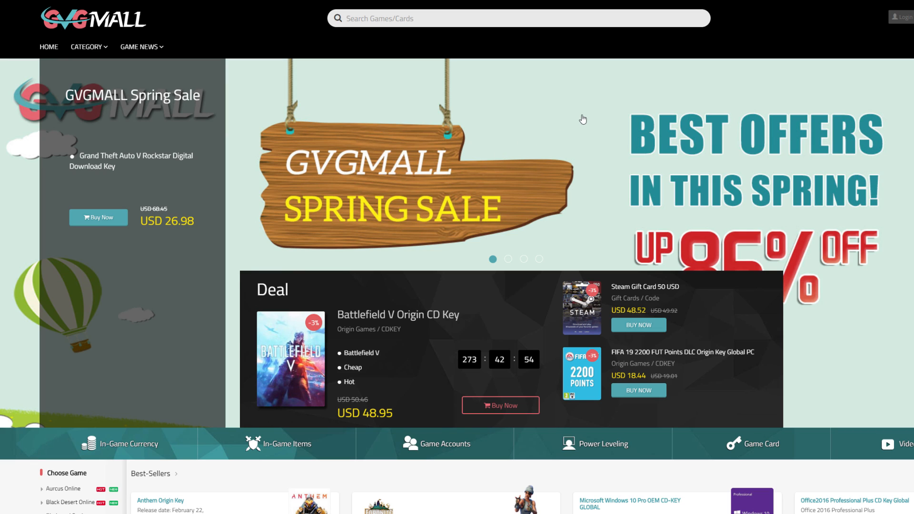
mouse_move(246, 109)
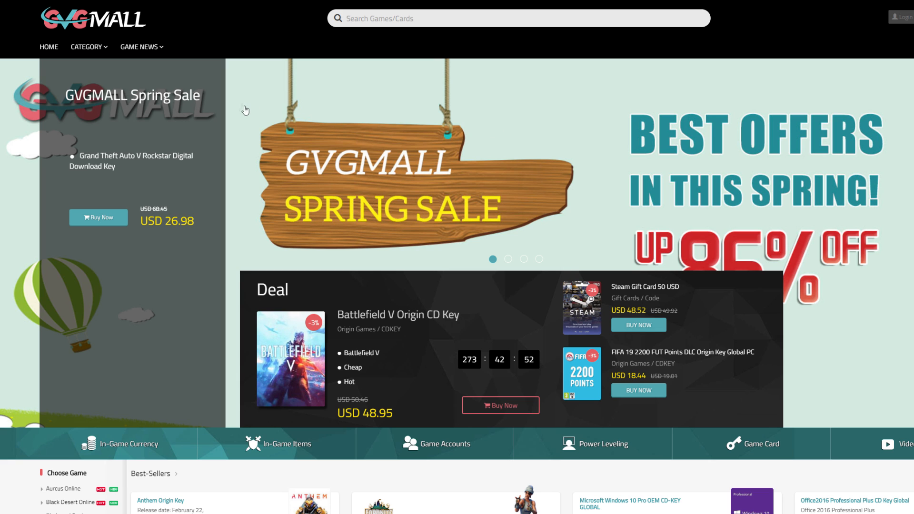
Browse the GVGMALL homepage and choose Video Games from the store's category list
scroll(down, 3)
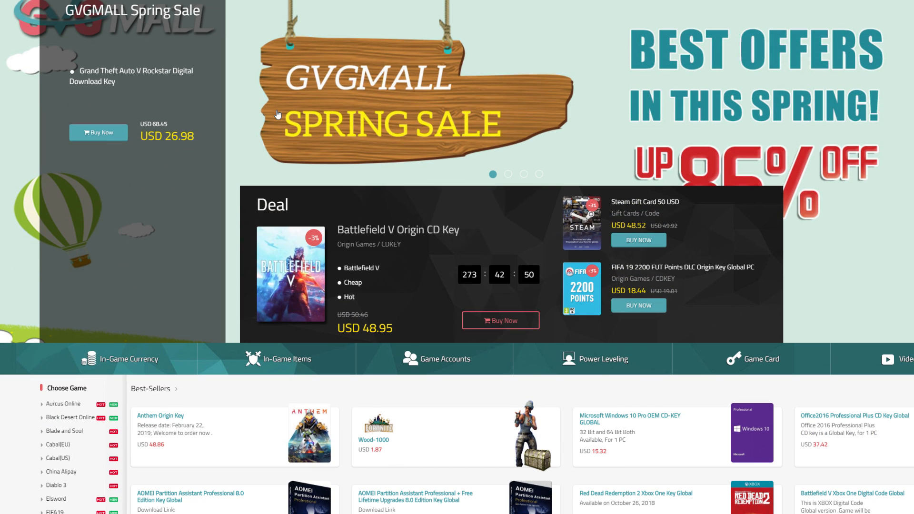
scroll(down, 3)
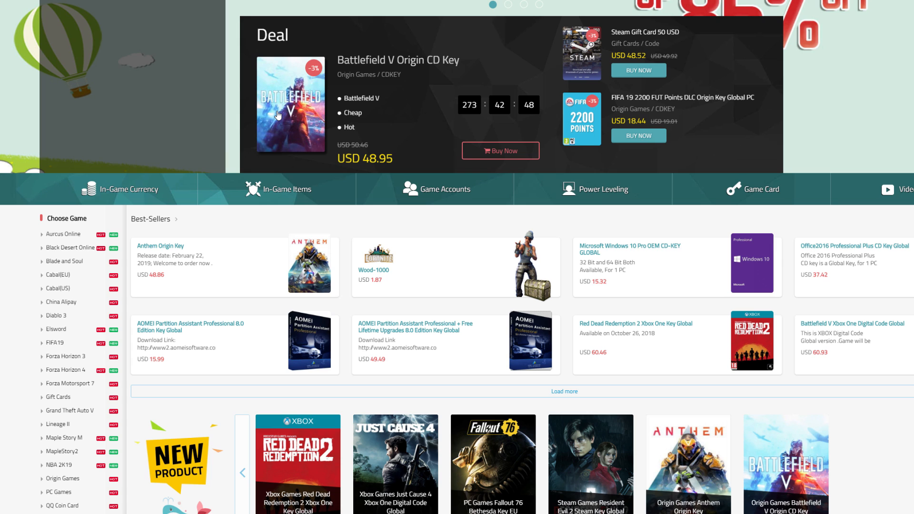
scroll(up, 3)
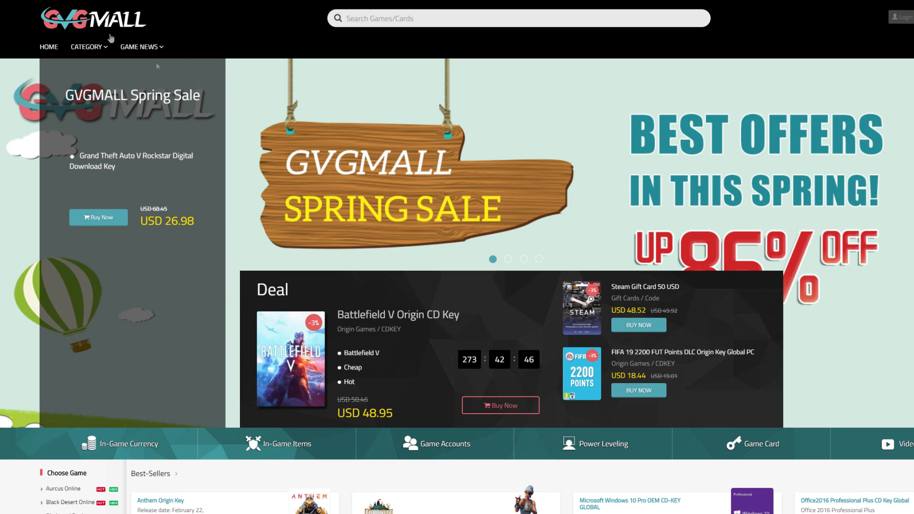
click(86, 47)
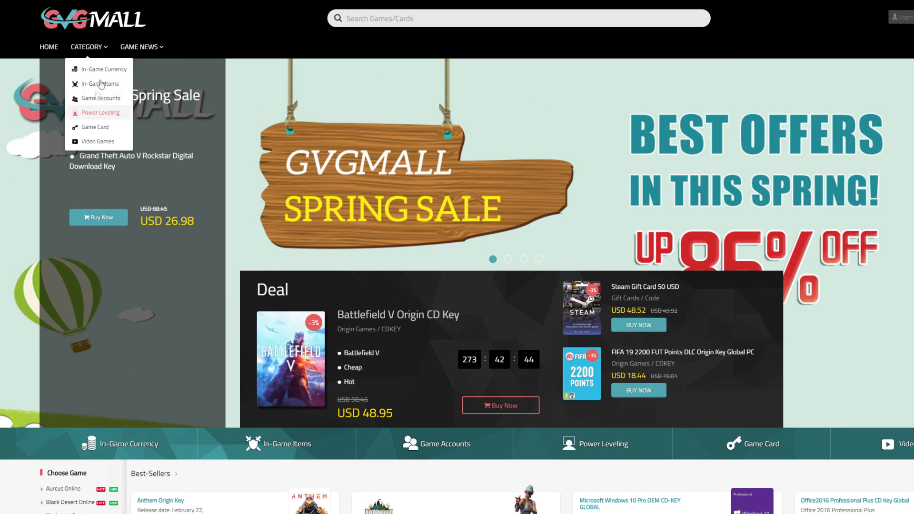
mouse_move(95, 141)
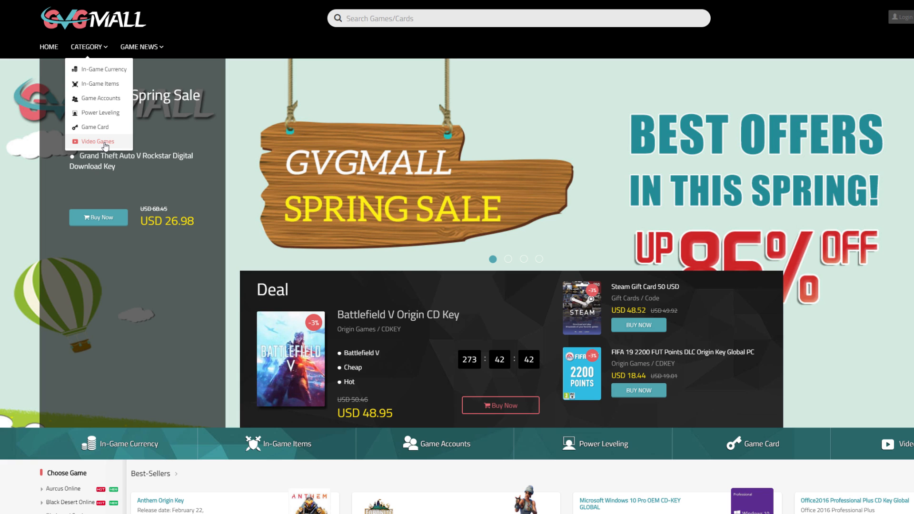
click(97, 141)
text(s)
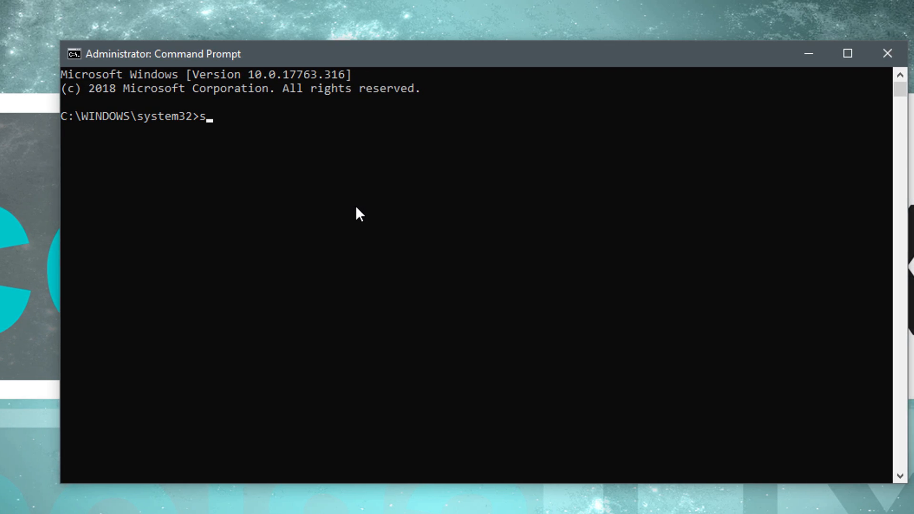
text(lmgr -)
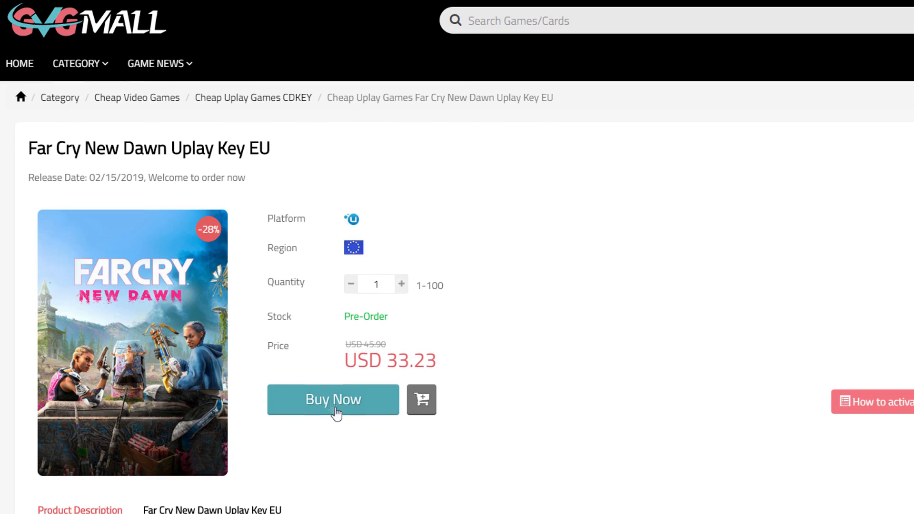
Buy the Far Cry New Dawn key, then reach the Windows 10 Pro OEM CD-KEY GLOBAL page at USD 15.32
click(333, 400)
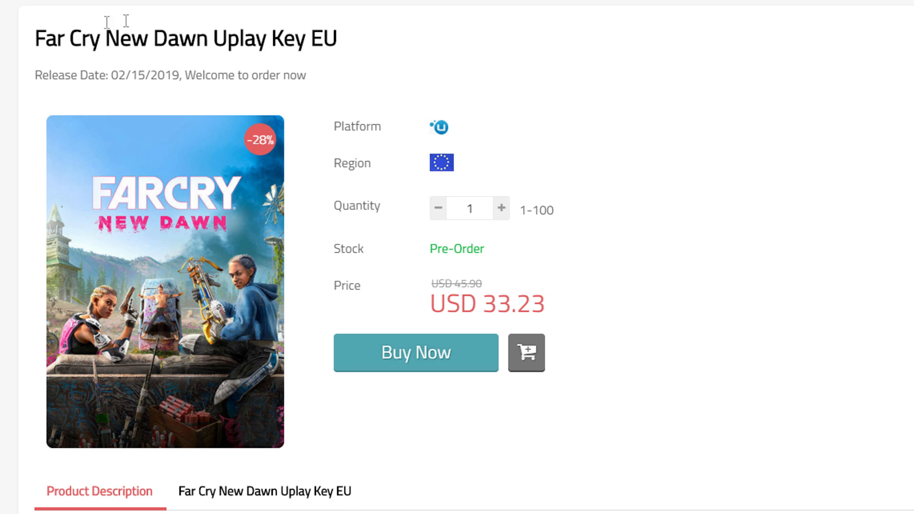
drag(36, 38, 211, 38)
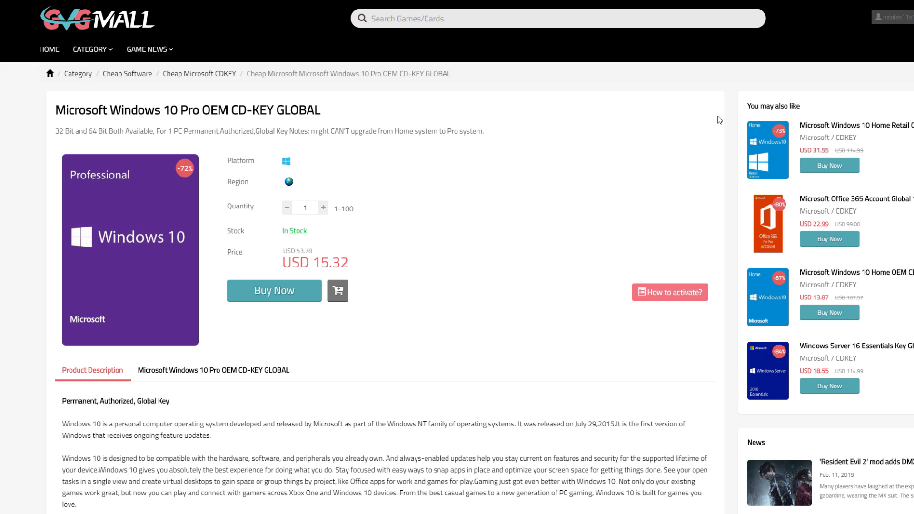
Check out the discounted Windows 10 Pro key order at USD 12.92 and pay through PayPal
click(274, 291)
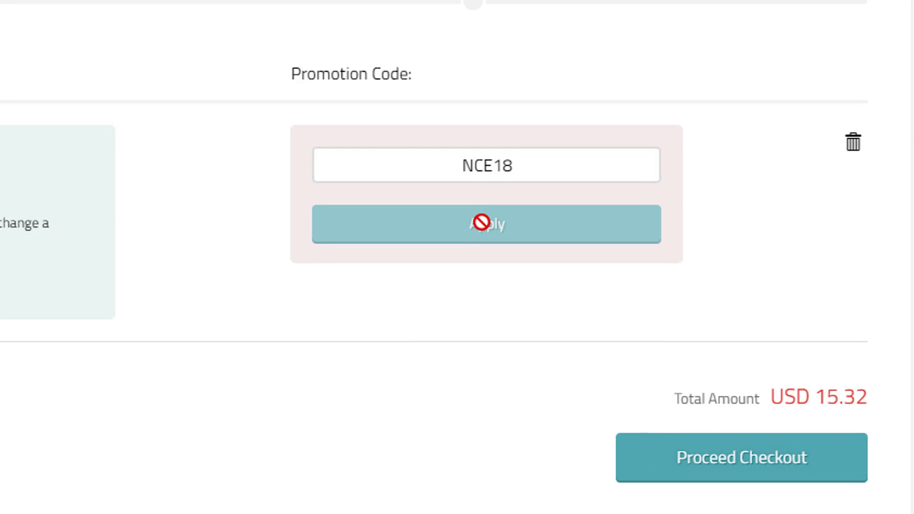
scroll(up, 3)
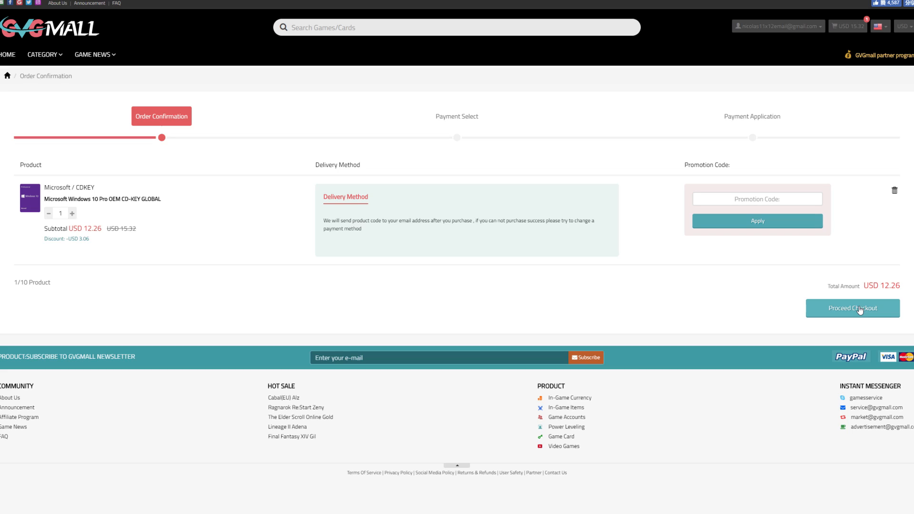
click(851, 308)
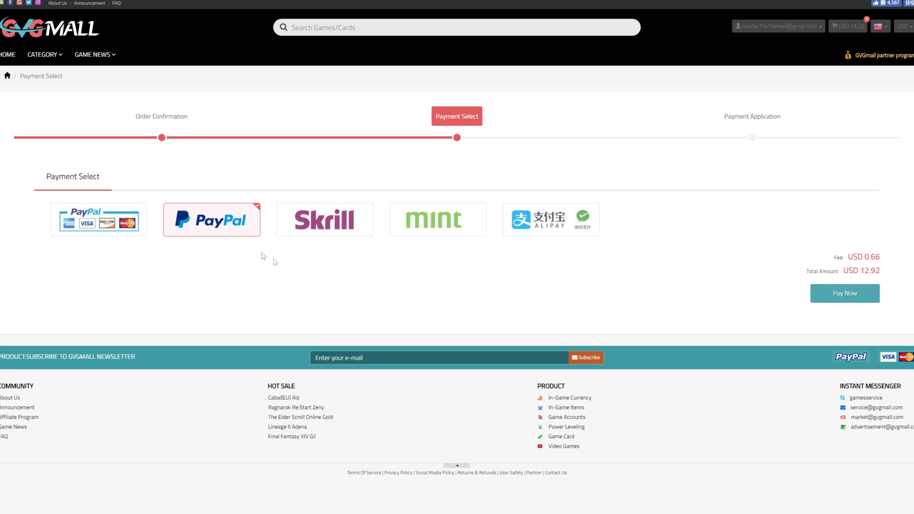
click(845, 293)
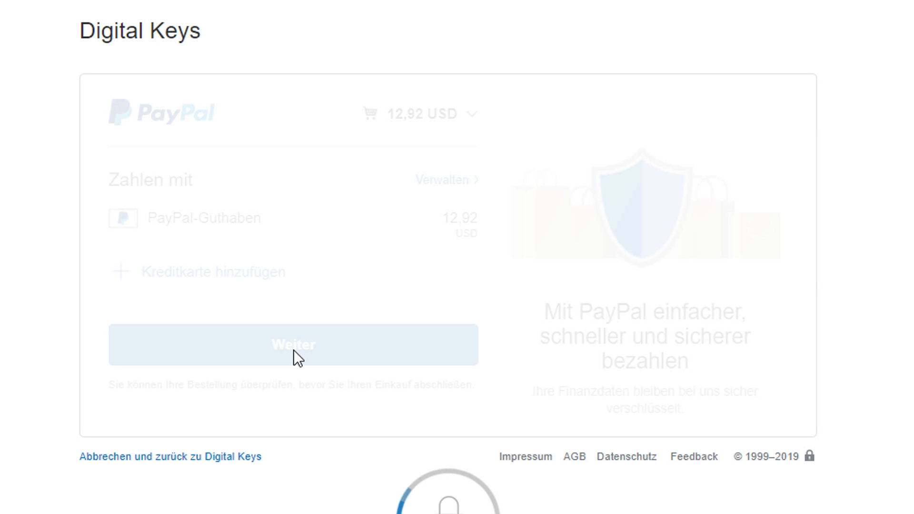
click(292, 345)
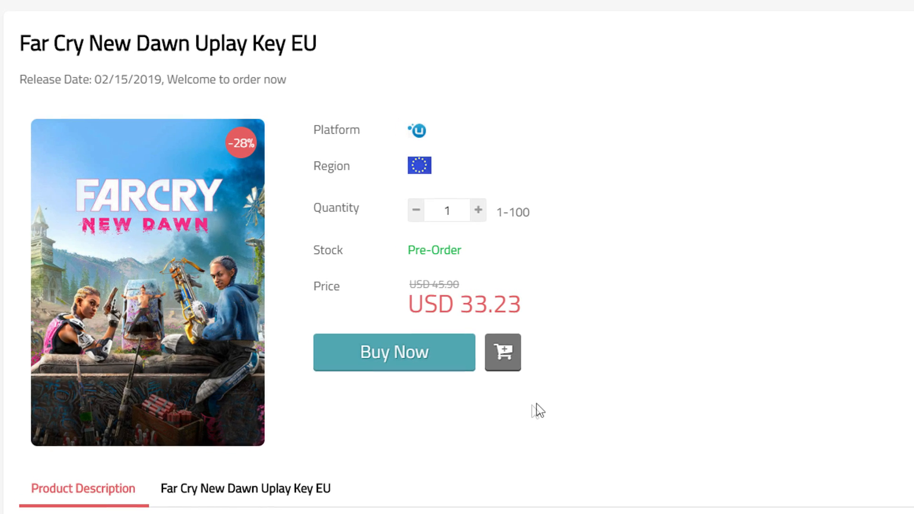
Buy the Far Cry New Dawn Uplay Key EU at USD 33.23 with promotion code NCE3 applied
click(393, 352)
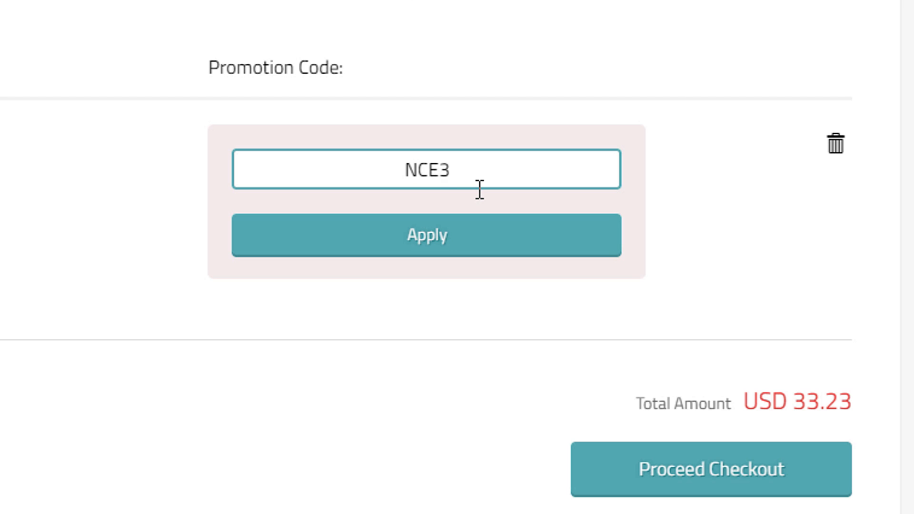
click(427, 236)
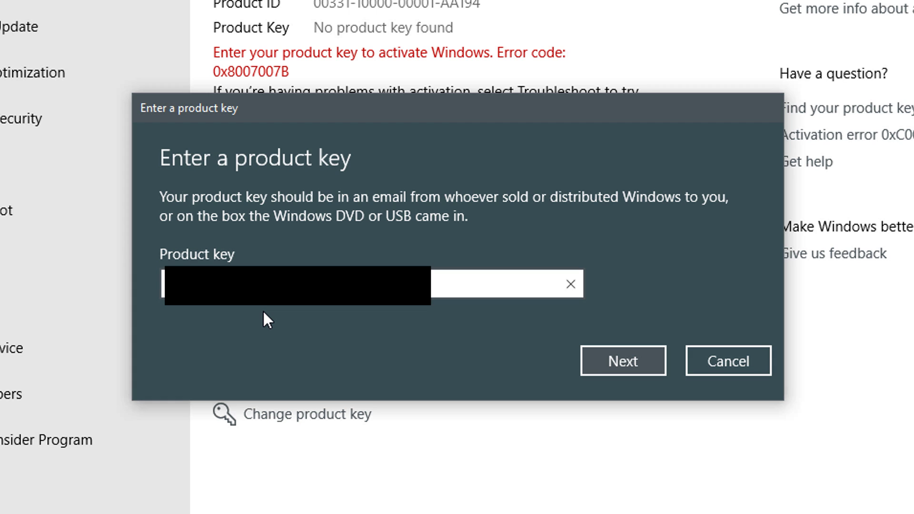
Submit the purchased product key and activate Windows in Settings
click(622, 360)
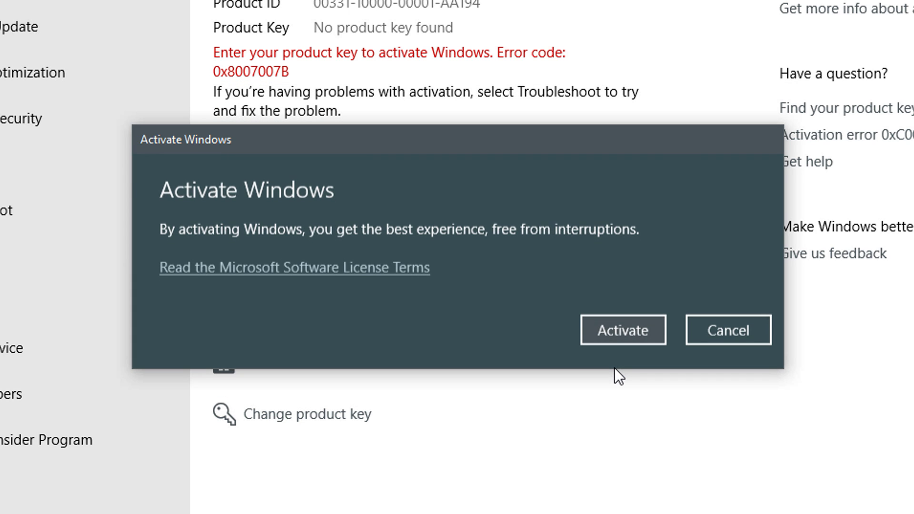
click(622, 329)
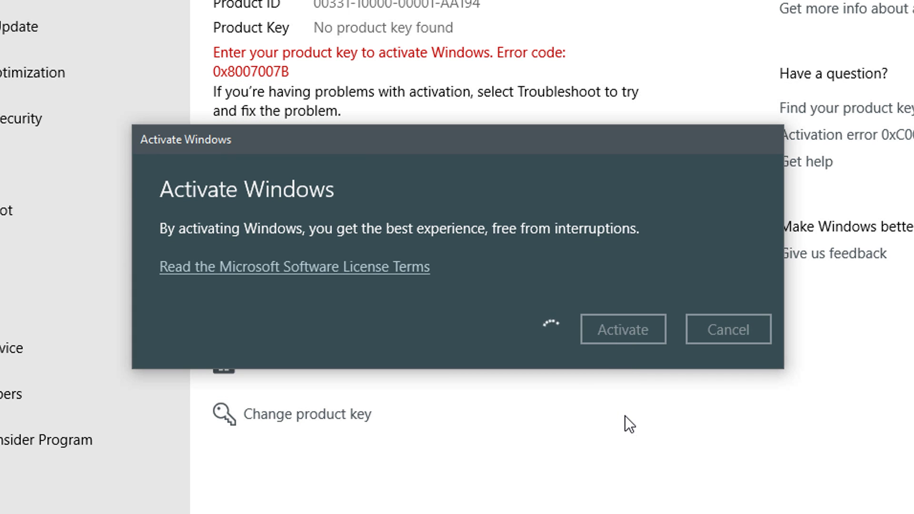
click(622, 330)
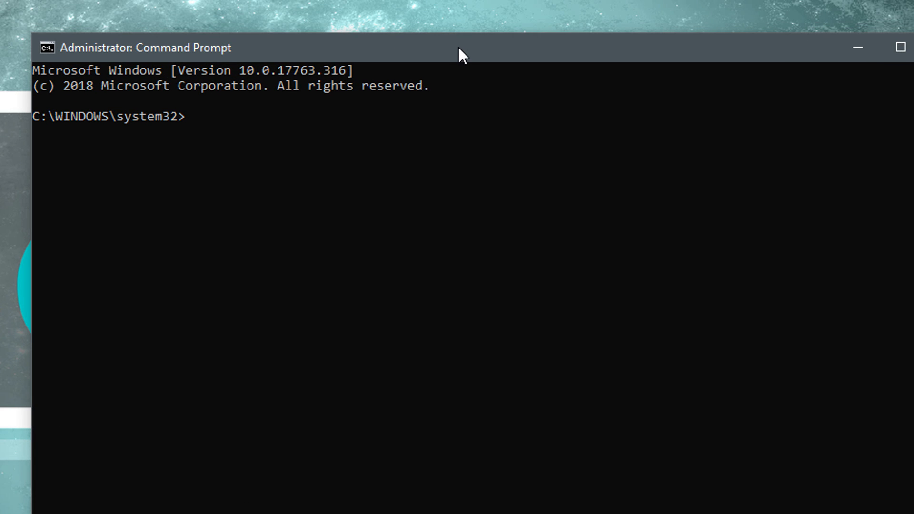
mouse_move(362, 225)
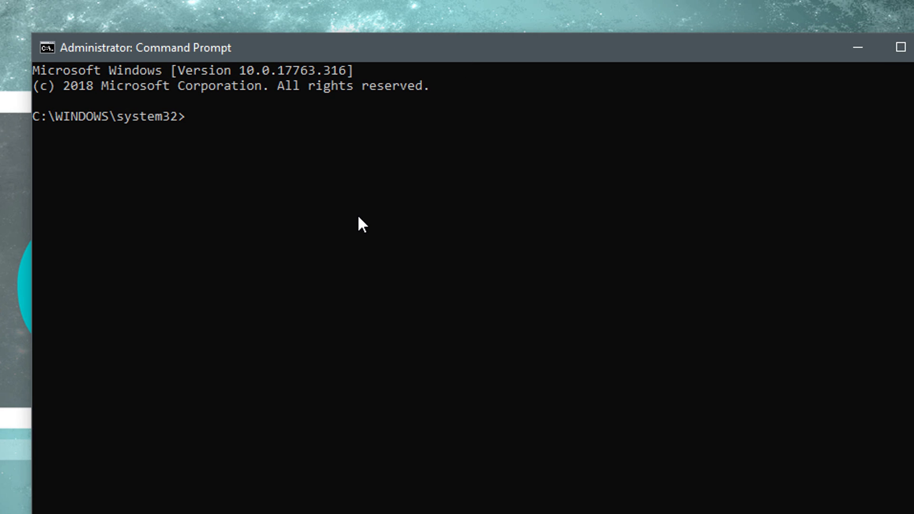
Enter slmgr -dli in the administrator Command Prompt to show licence details
text(slmgr)
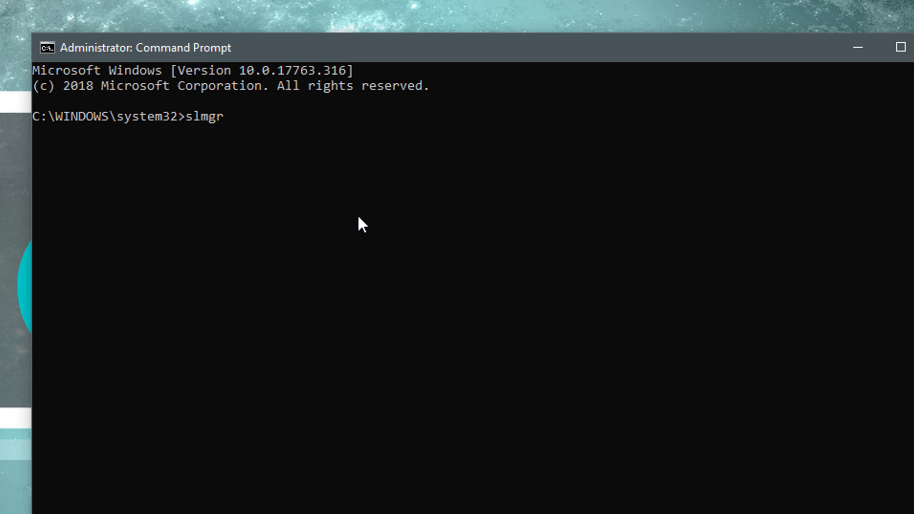
text(-dli)
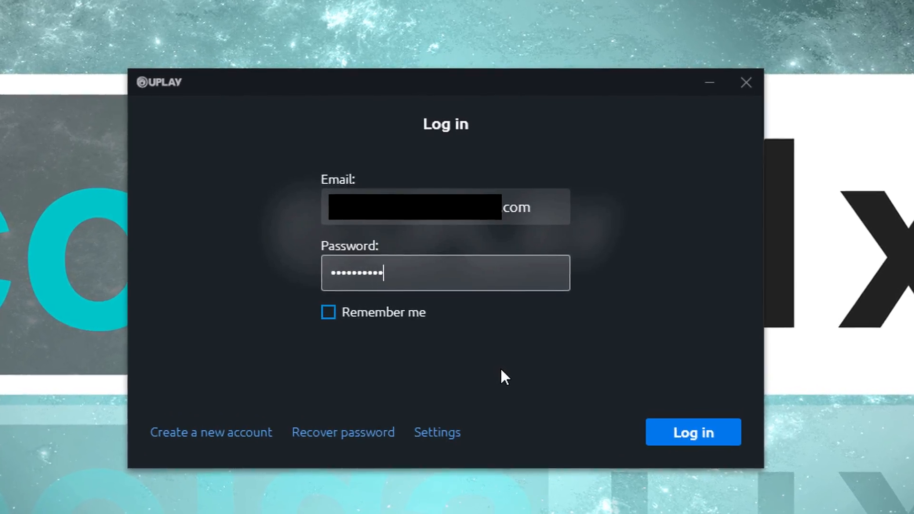
Log in to the Uplay account and start activating a product key
click(692, 433)
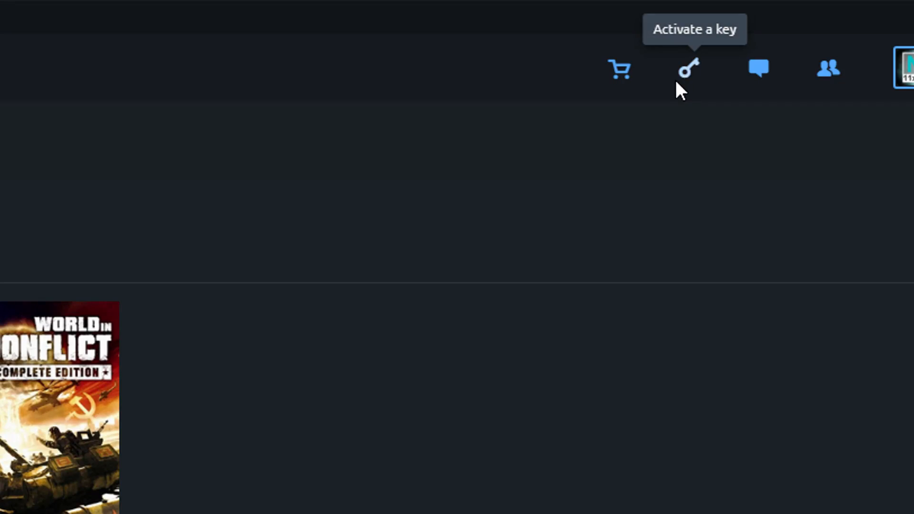
click(687, 69)
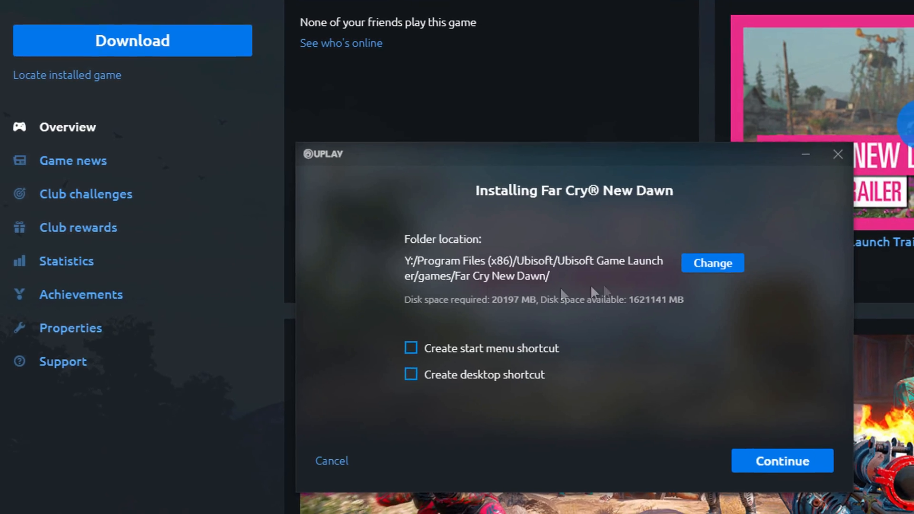
Confirm Far Cry New Dawn's install folder and accept the Denuvo licence agreement
click(782, 461)
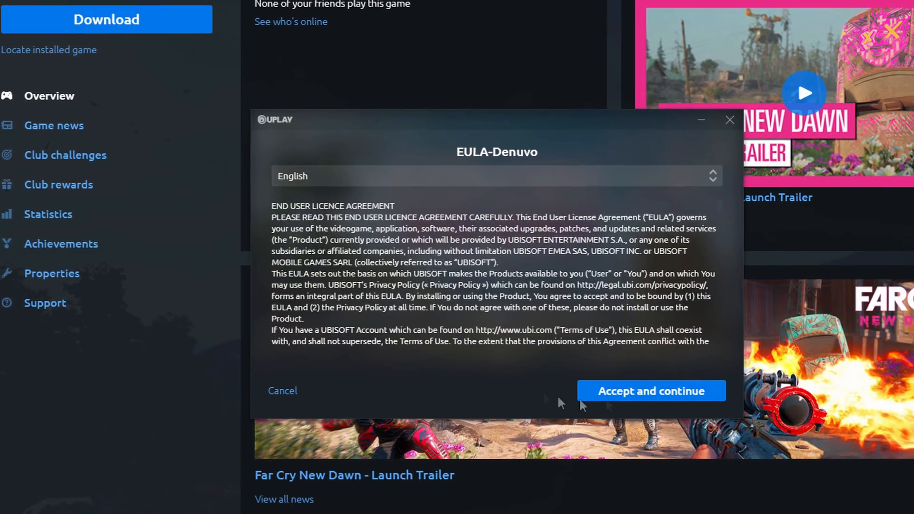
click(650, 390)
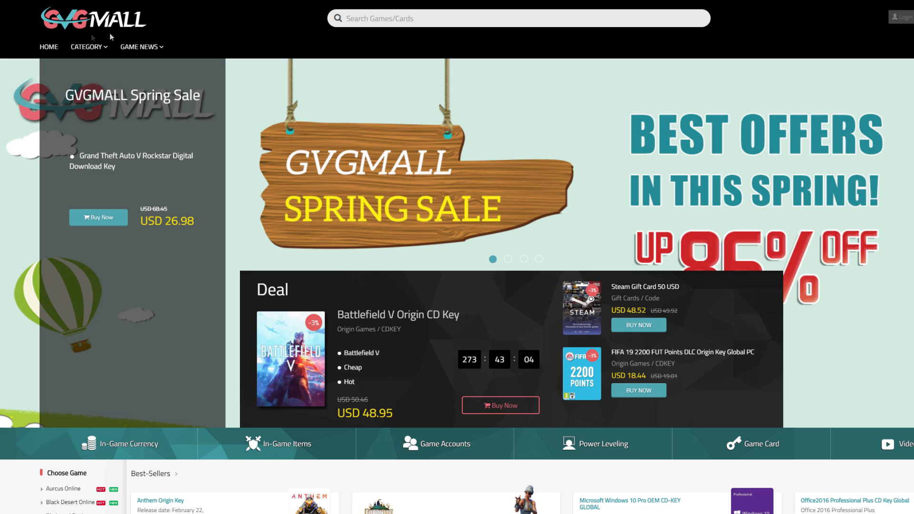
mouse_move(295, 74)
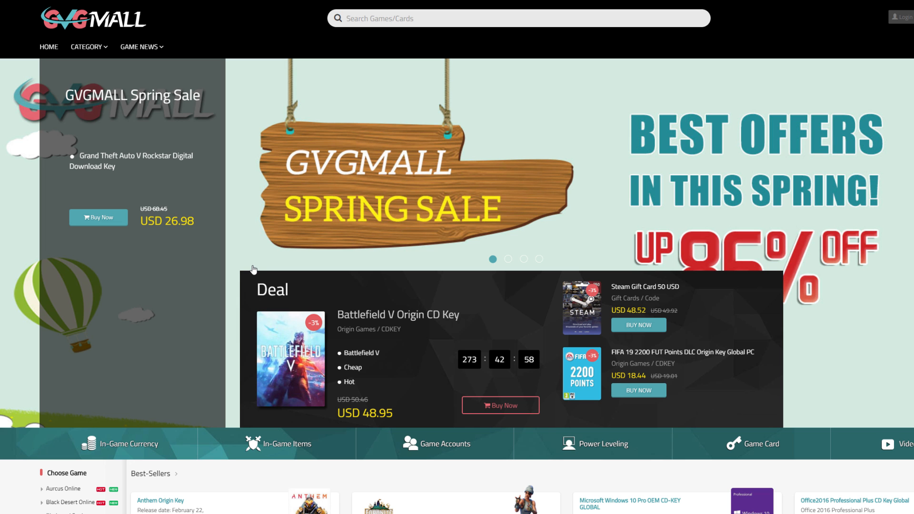
mouse_move(543, 129)
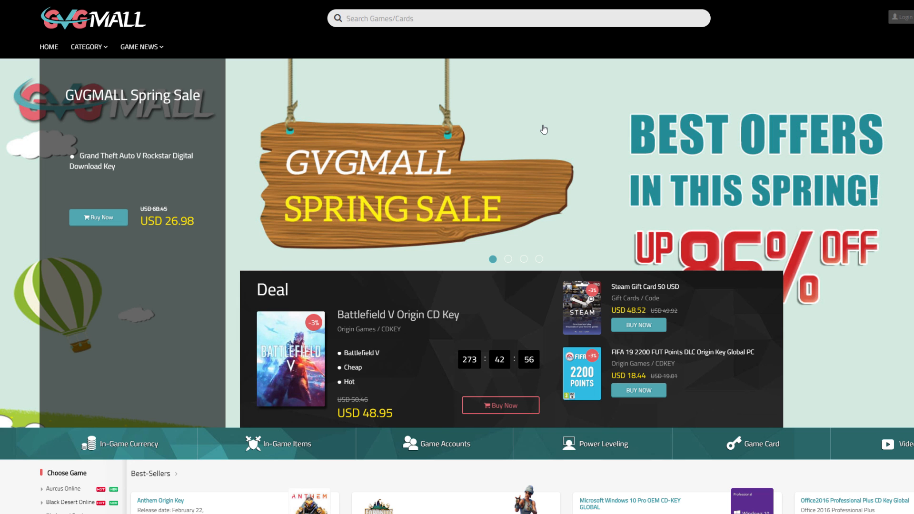